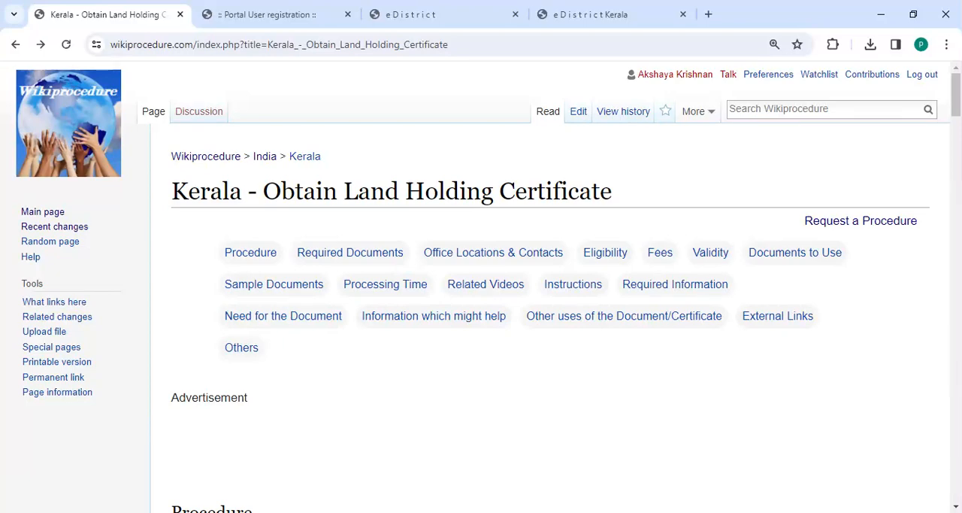
pyautogui.moveTo(404, 227)
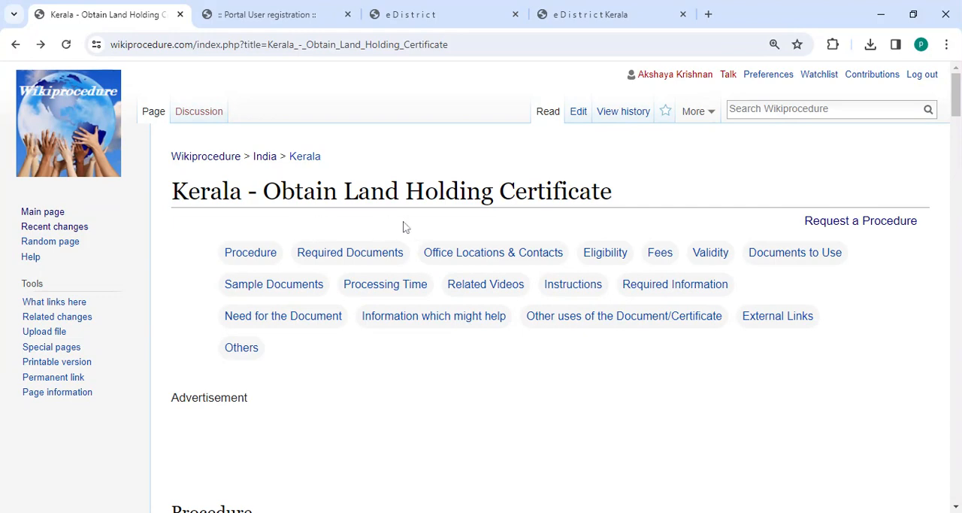
pyautogui.moveTo(174, 223)
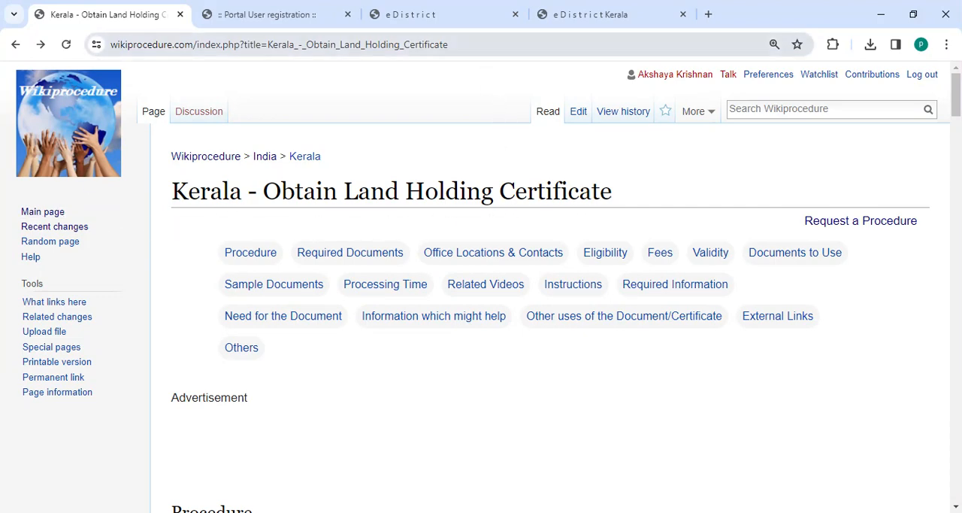
# Follow step 1's link to eDistrict Kerala and open 'Create your Account Now' registration.
pyautogui.click(278, 44)
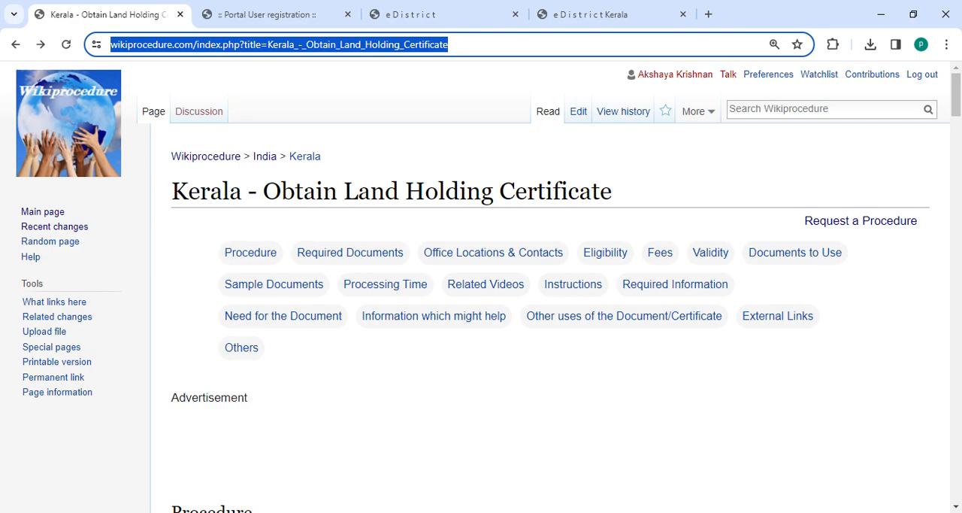
pyautogui.scroll(-3)
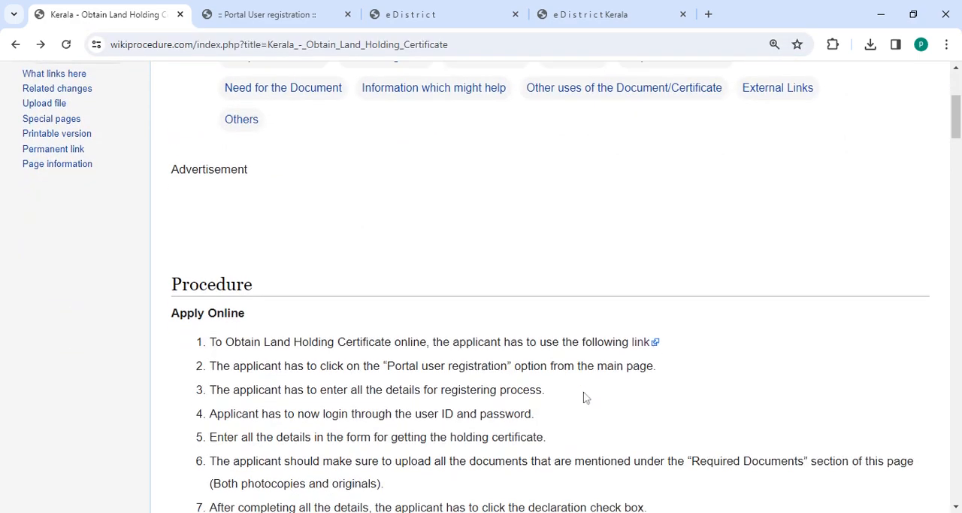
pyautogui.scroll(-3)
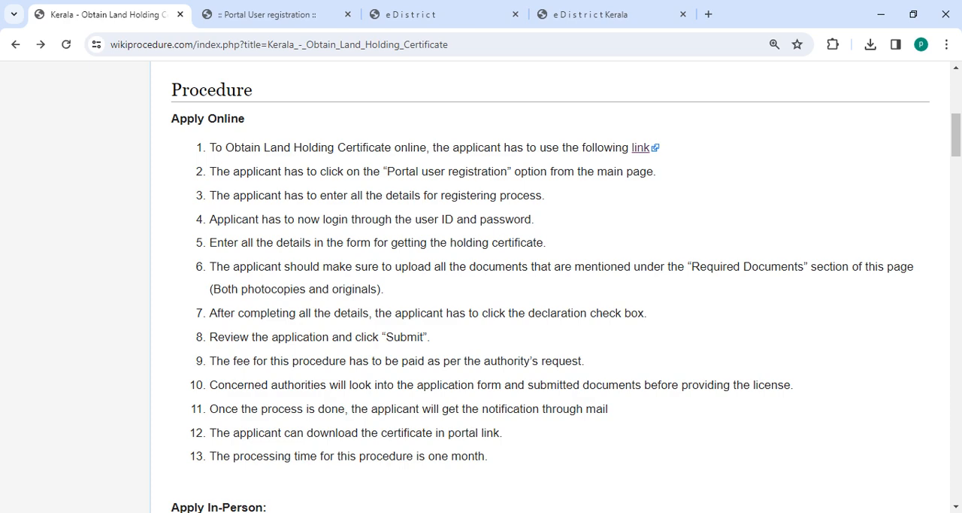
pyautogui.click(594, 13)
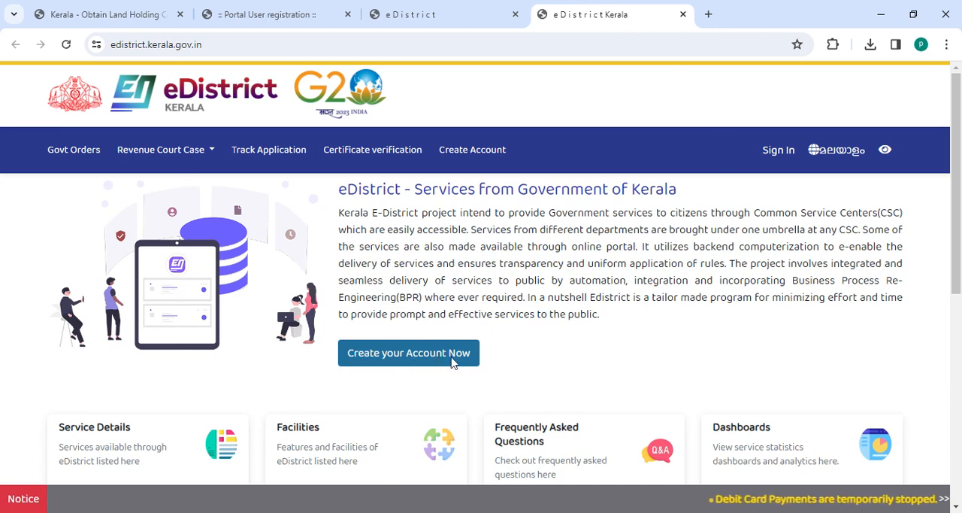
pyautogui.click(271, 14)
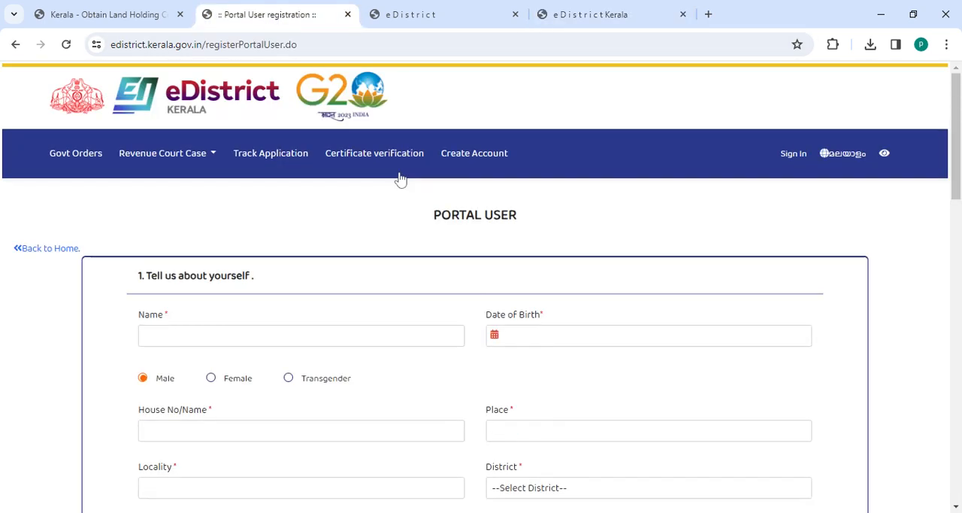
pyautogui.scroll(-3)
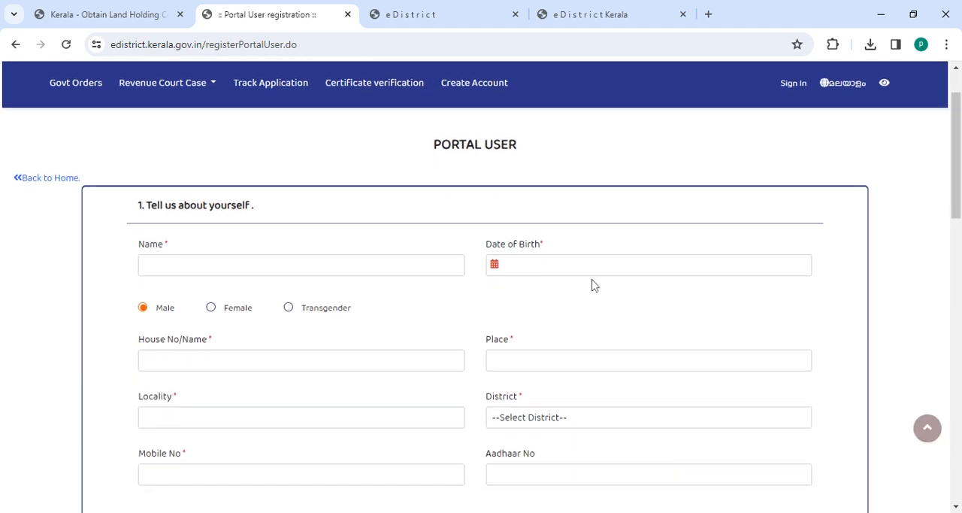
pyautogui.scroll(-3)
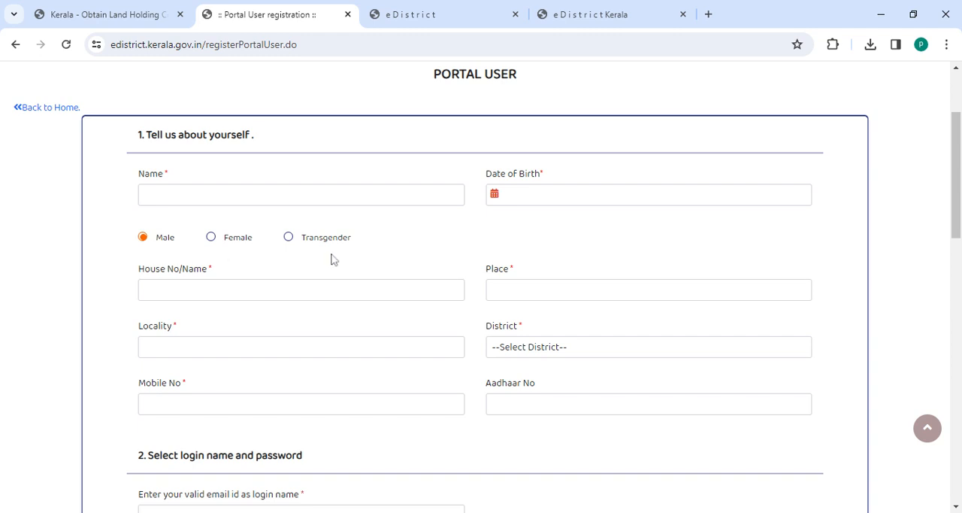
pyautogui.moveTo(261, 314)
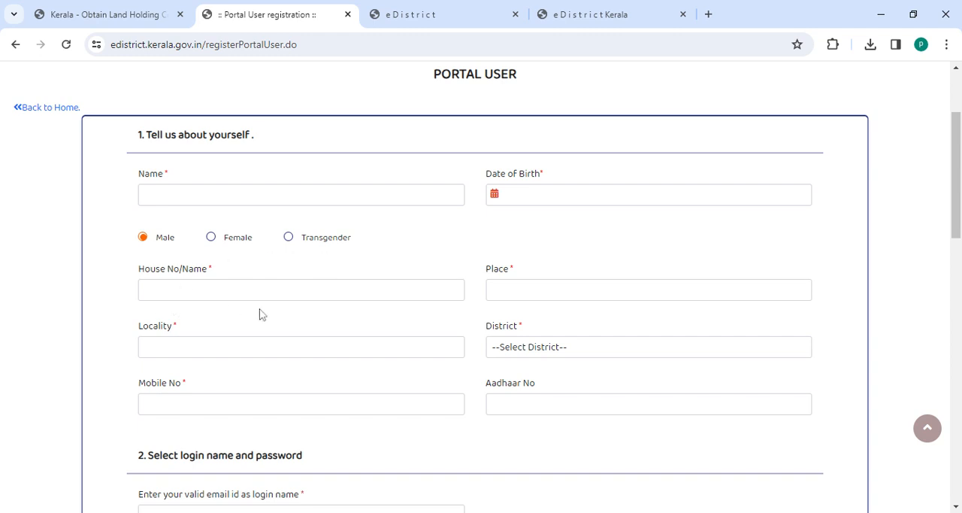
pyautogui.scroll(-3)
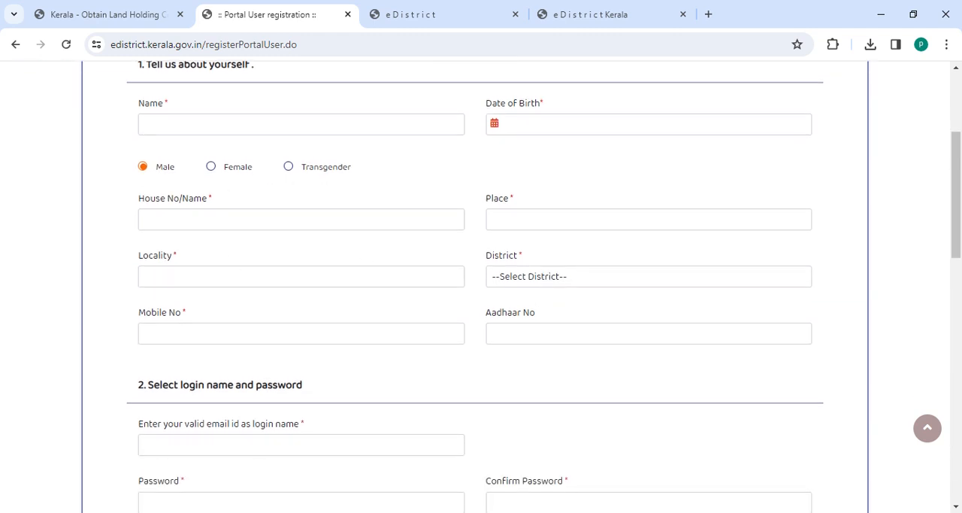
pyautogui.moveTo(554, 310)
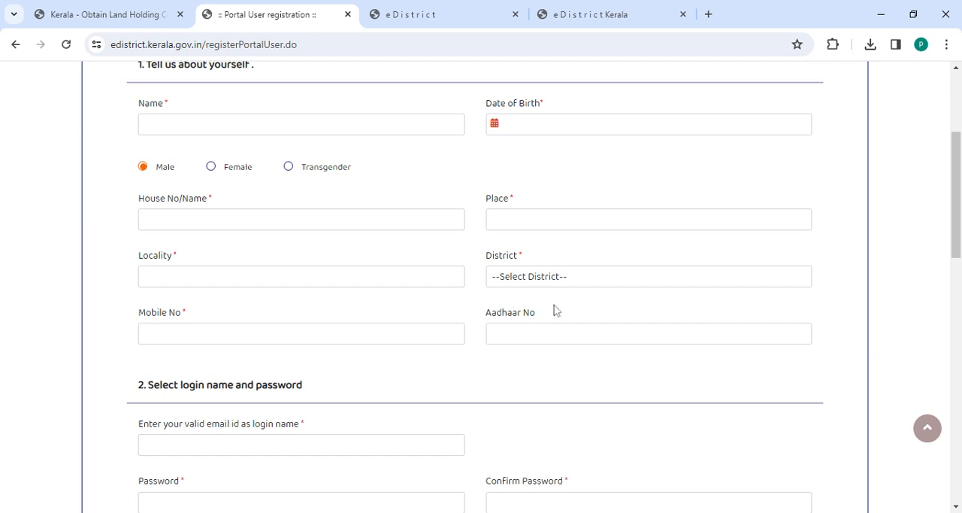
pyautogui.moveTo(516, 375)
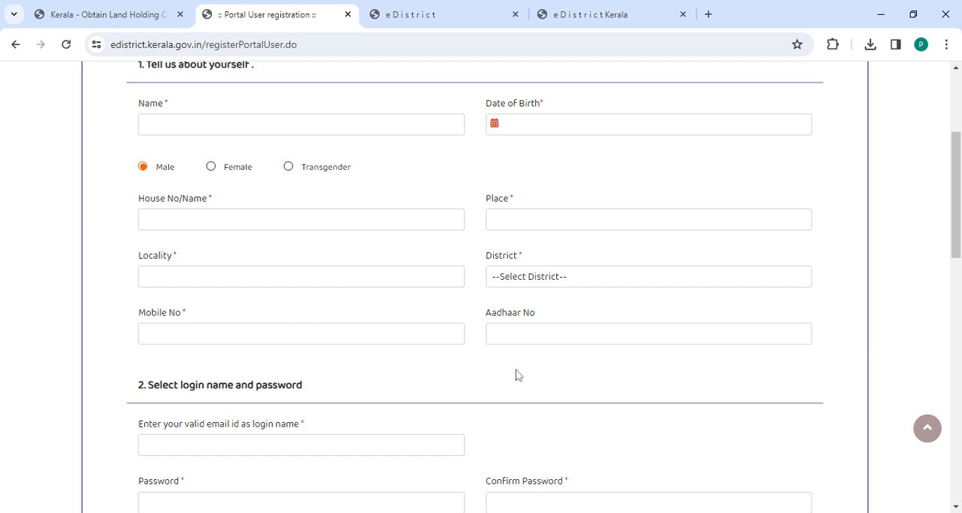
pyautogui.scroll(-3)
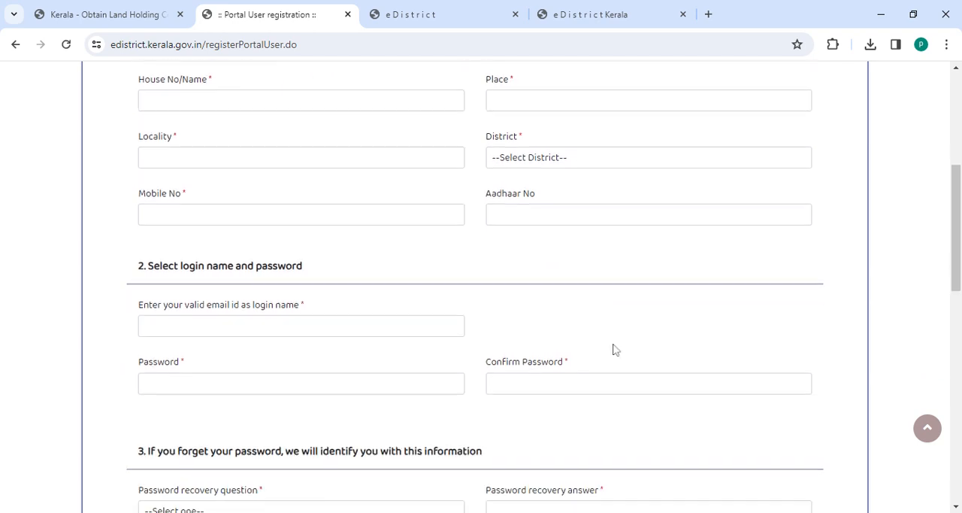
pyautogui.scroll(-3)
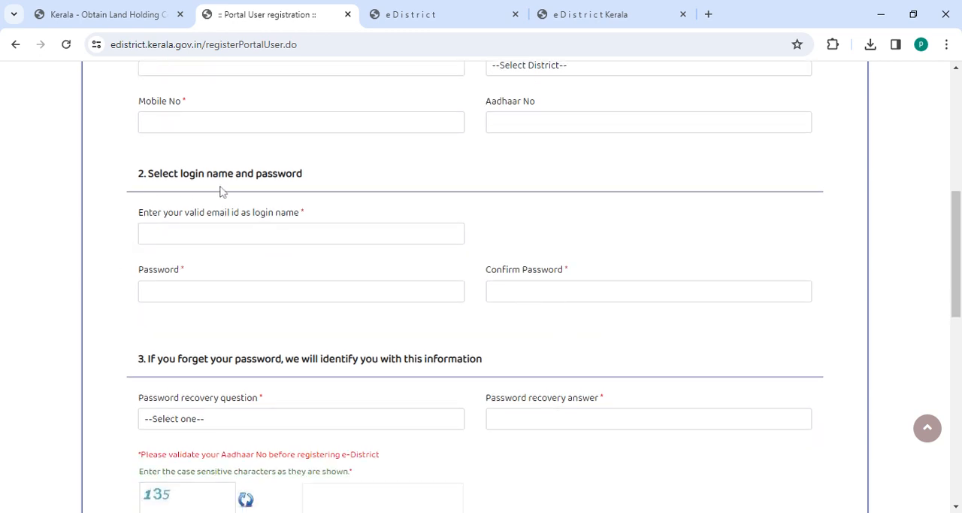
pyautogui.moveTo(160, 257)
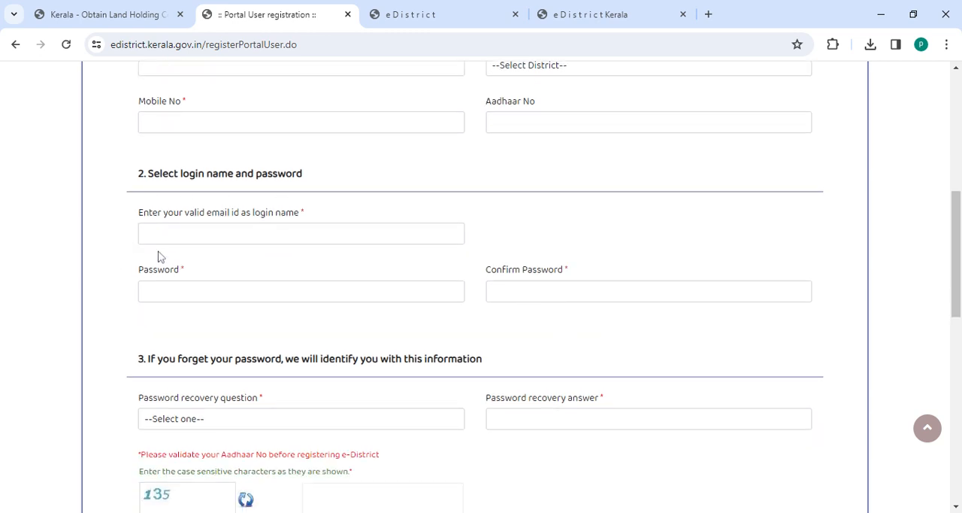
pyautogui.moveTo(250, 252)
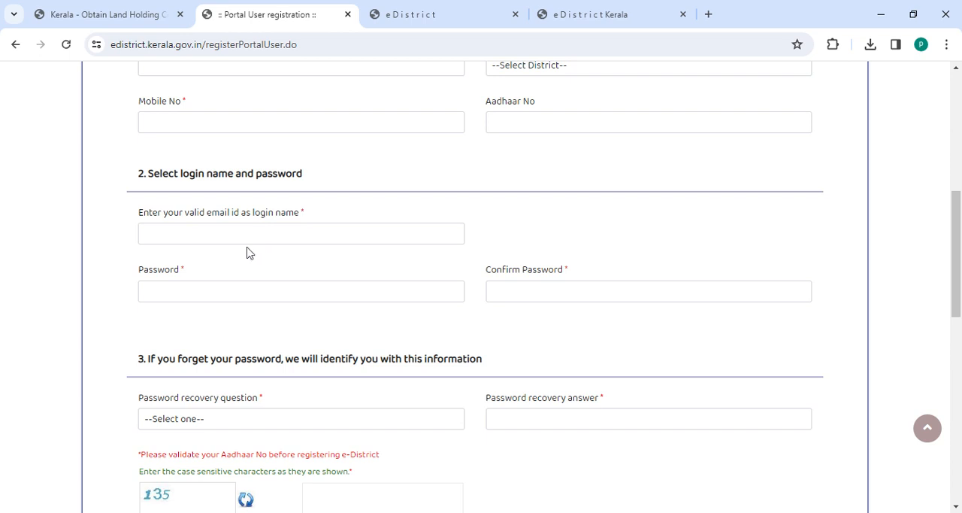
pyautogui.moveTo(520, 336)
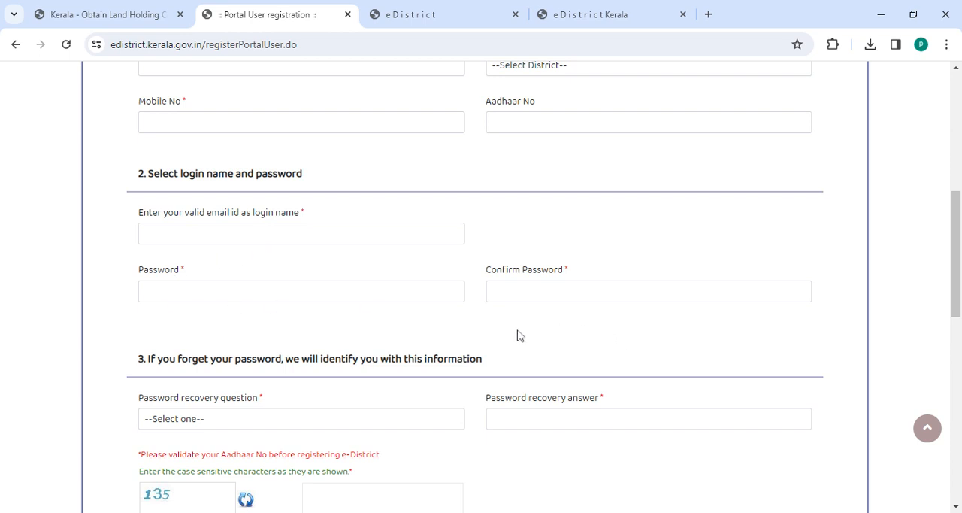
pyautogui.scroll(-3)
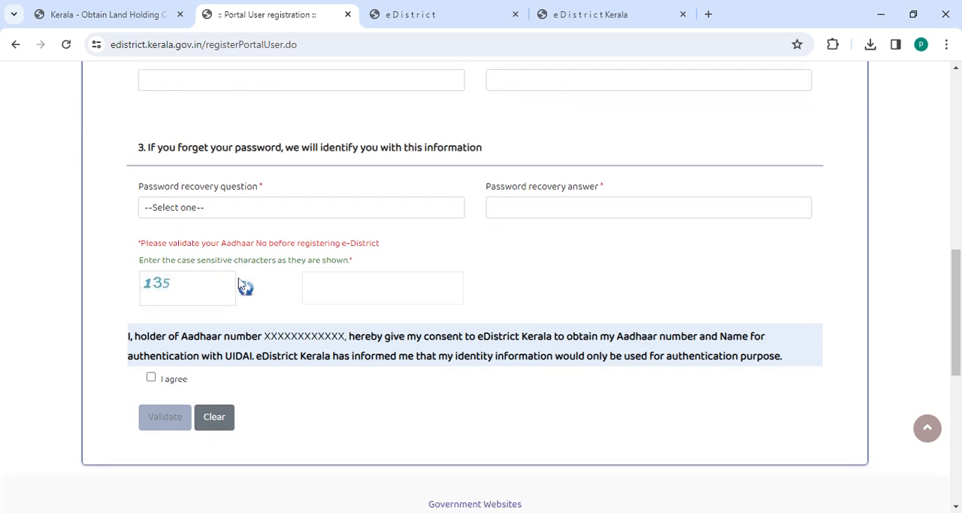
pyautogui.moveTo(151, 297)
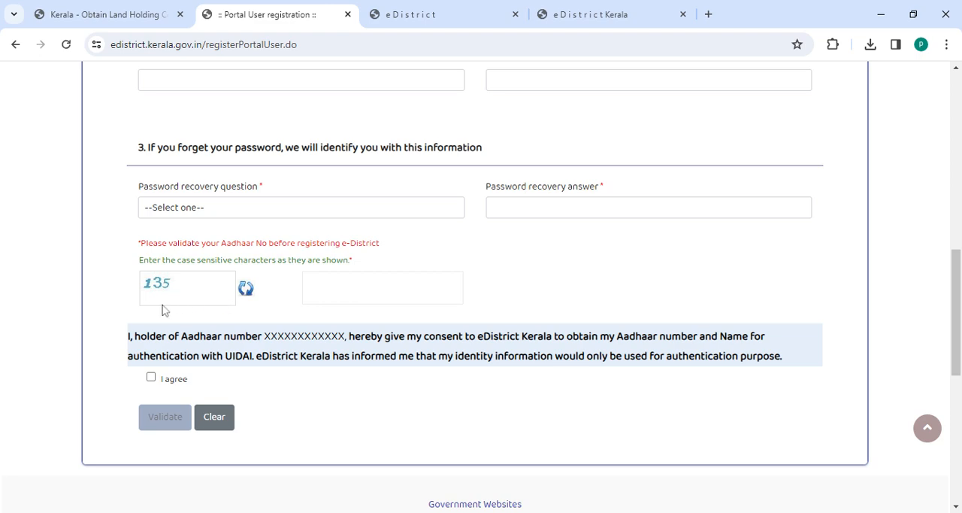
# Review the registration form down to consent and Validate, then show the eDistrict sign-in tab.
pyautogui.scroll(-3)
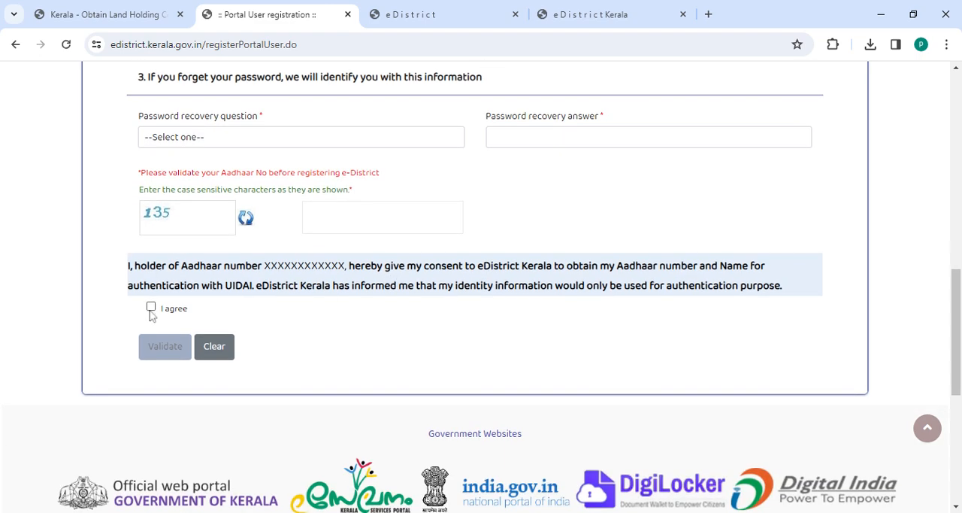
pyautogui.scroll(3)
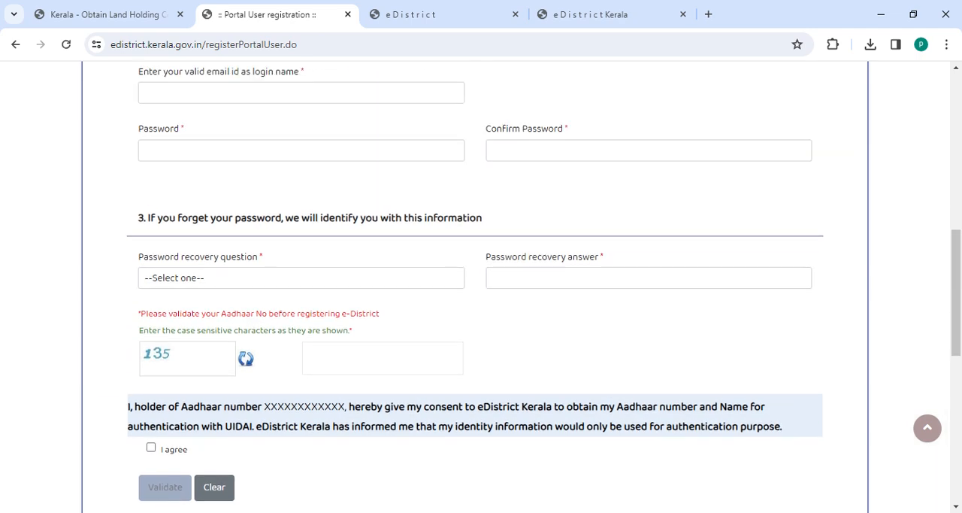
pyautogui.scroll(-3)
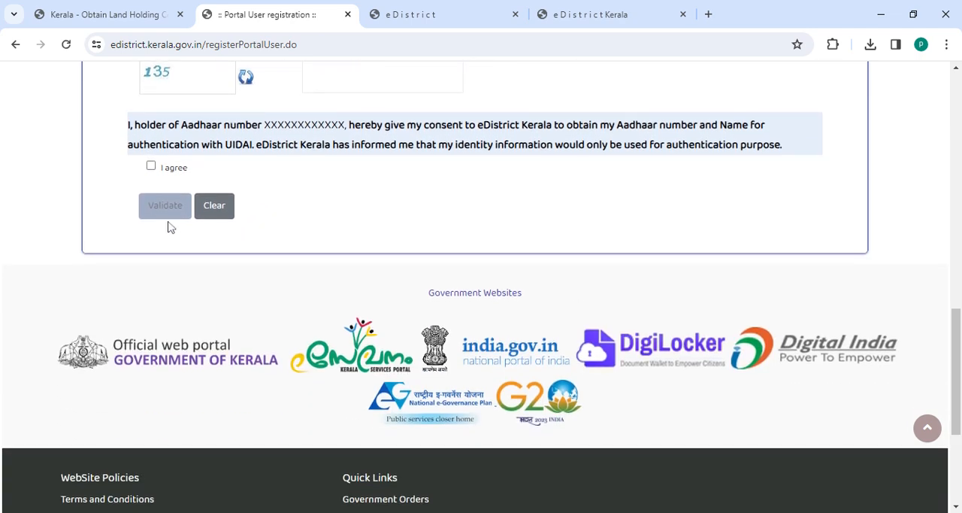
pyautogui.moveTo(197, 259)
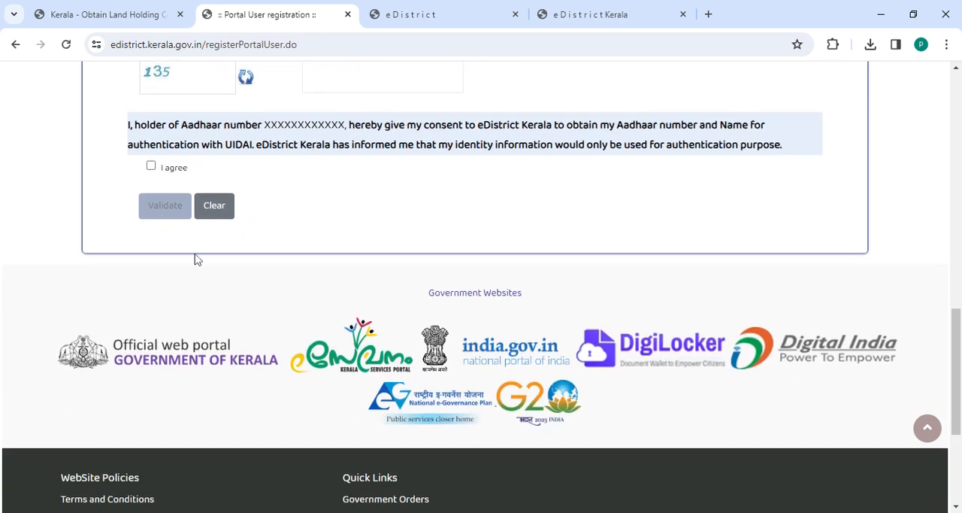
pyautogui.click(409, 15)
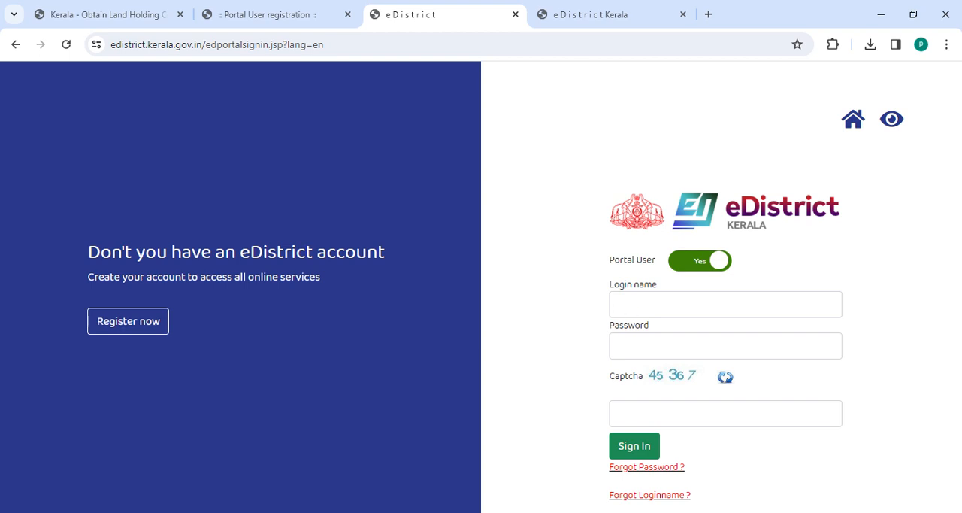
pyautogui.moveTo(615, 331)
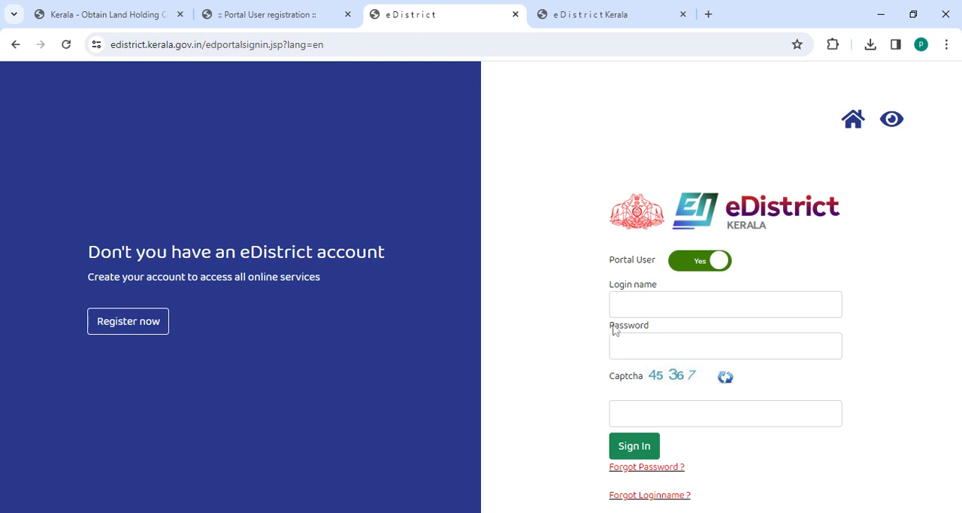
pyautogui.moveTo(614, 329)
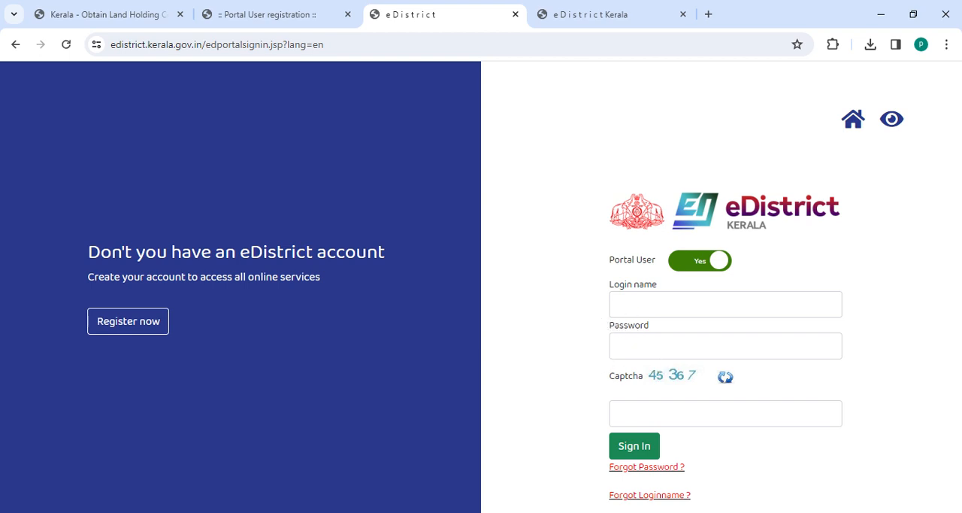
pyautogui.moveTo(634, 446)
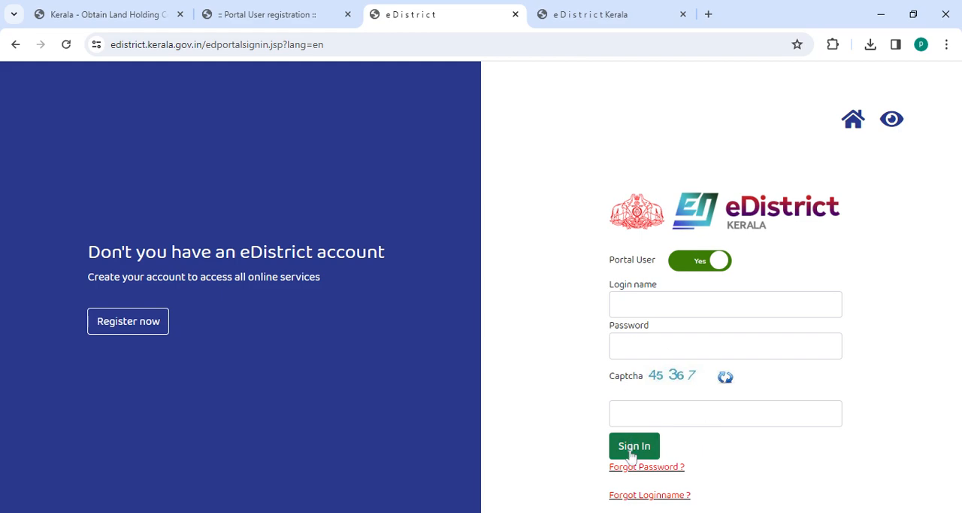
# Switch to the 'Kerala - Obtain Land Holding Certificate' tab on Wikiprocedure.
pyautogui.click(109, 15)
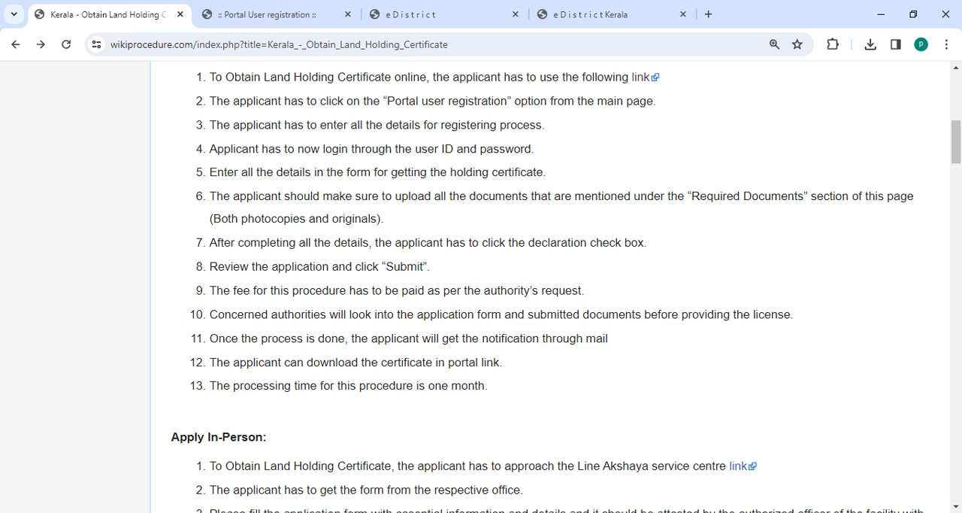
pyautogui.moveTo(541, 218)
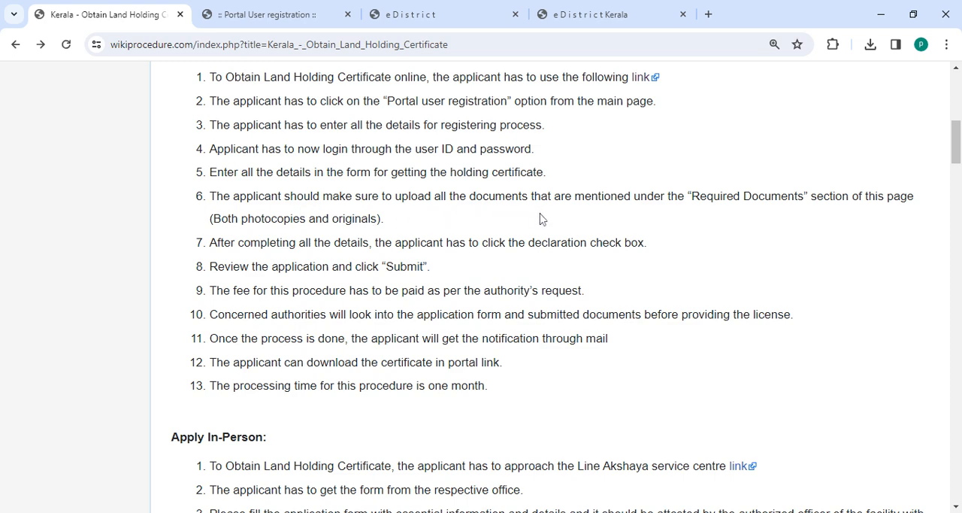
pyautogui.moveTo(728, 221)
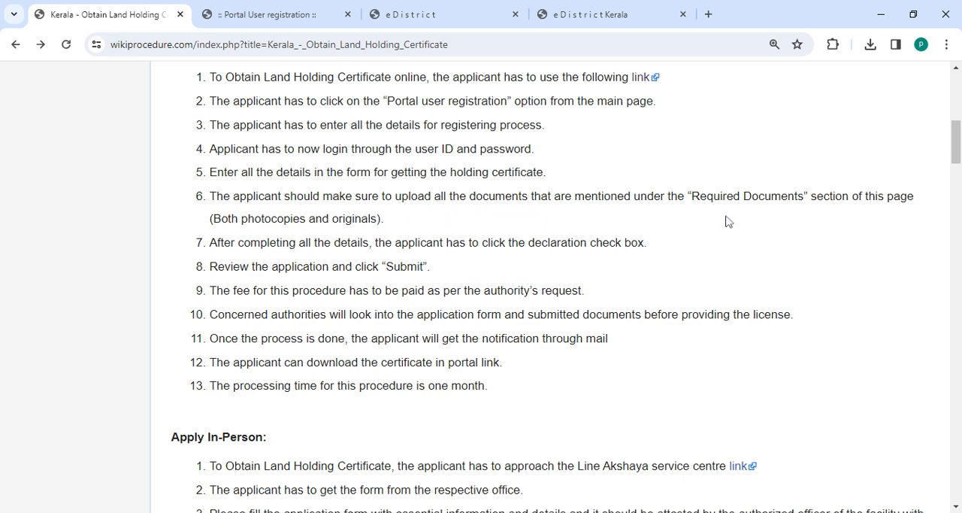
pyautogui.moveTo(856, 212)
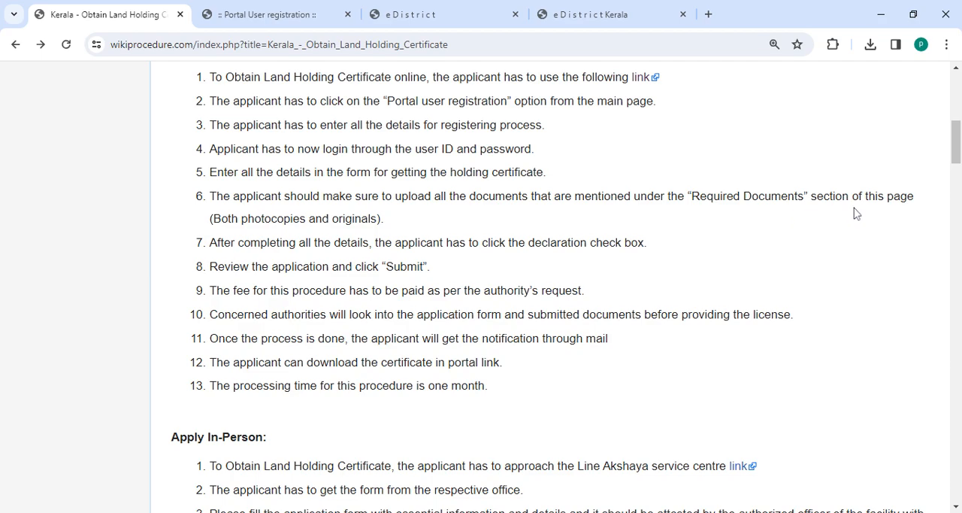
# Scroll through the Apply Online steps to step 13 and the Apply In-Person heading.
pyautogui.scroll(-3)
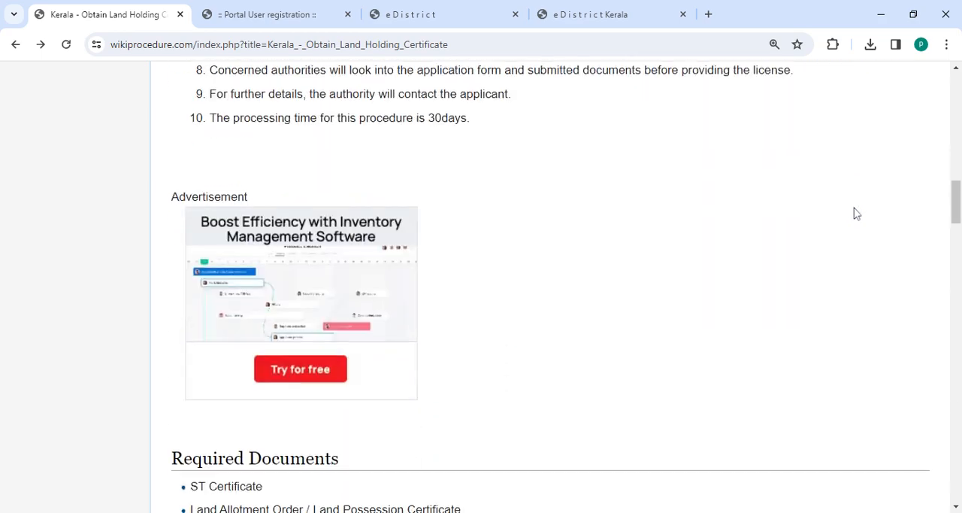
pyautogui.scroll(-3)
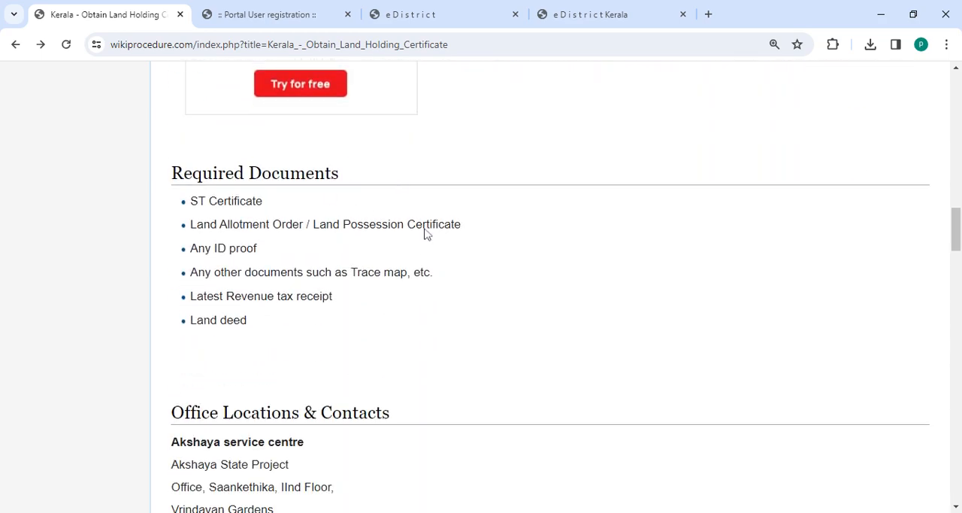
pyautogui.scroll(3)
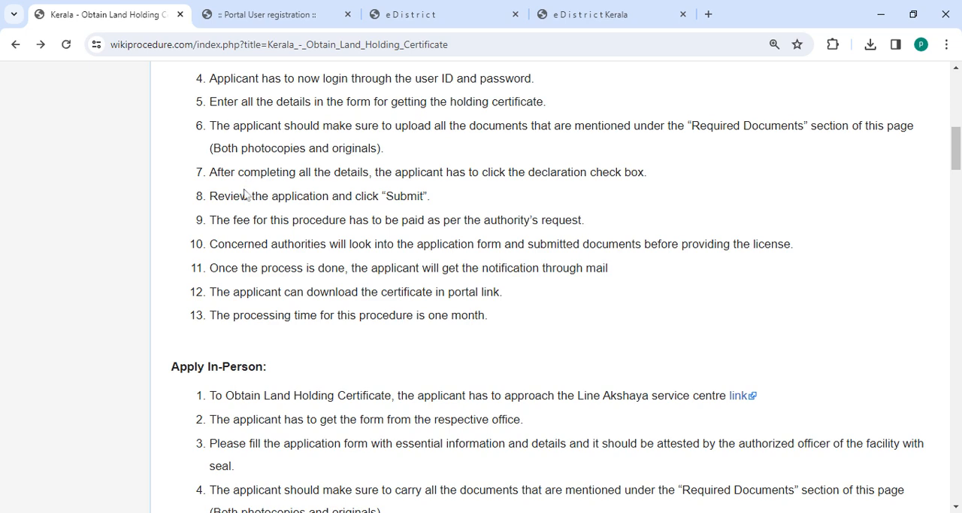
pyautogui.moveTo(348, 186)
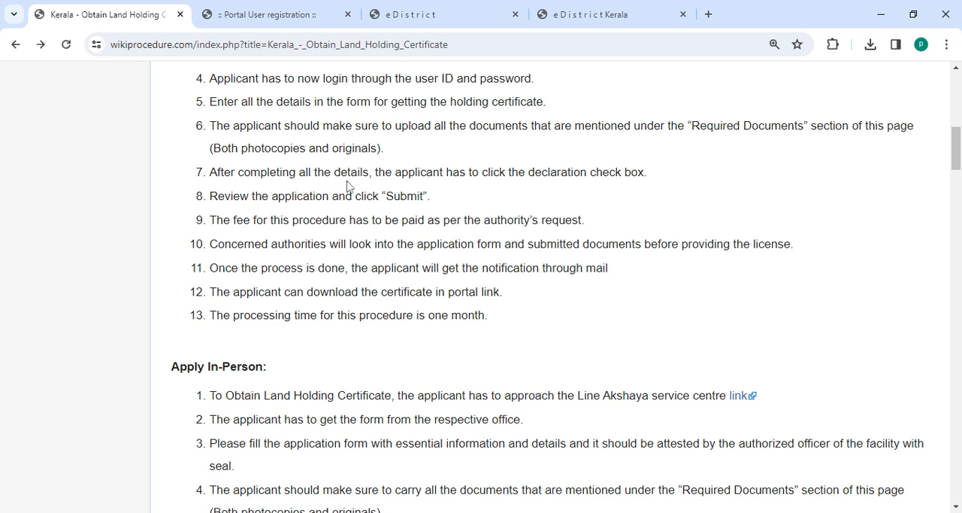
pyautogui.moveTo(479, 191)
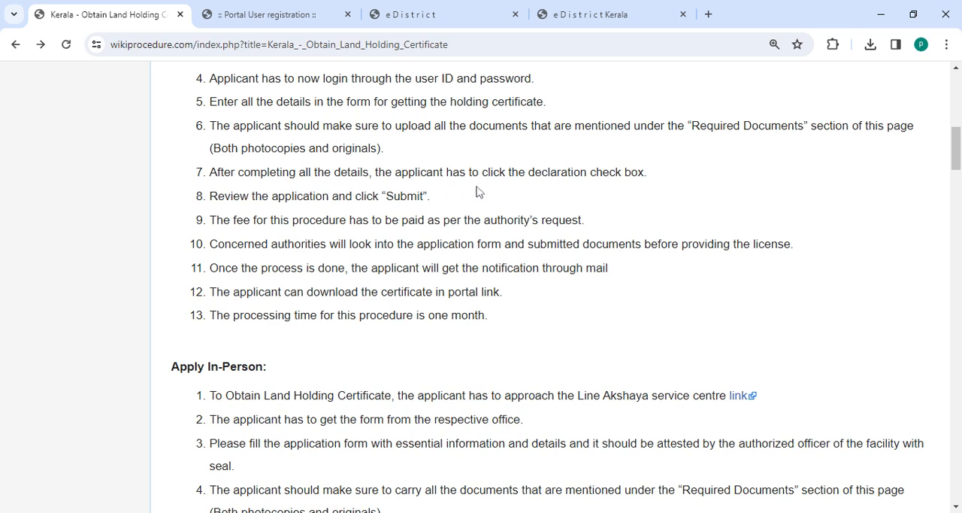
pyautogui.moveTo(658, 196)
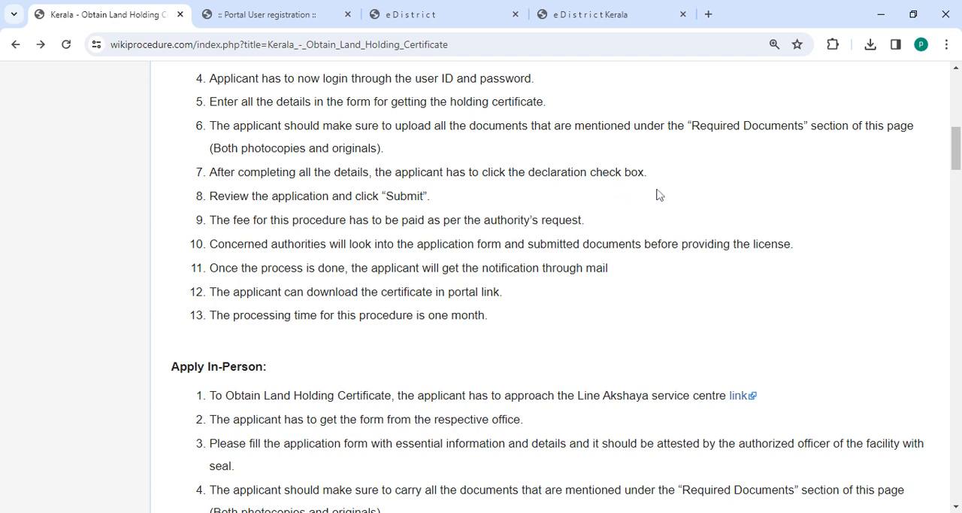
pyautogui.moveTo(286, 211)
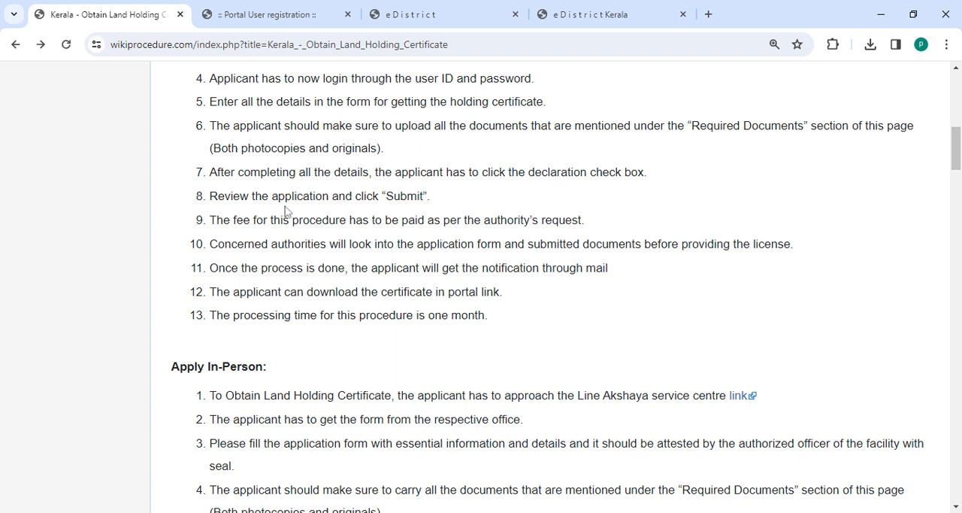
pyautogui.moveTo(430, 213)
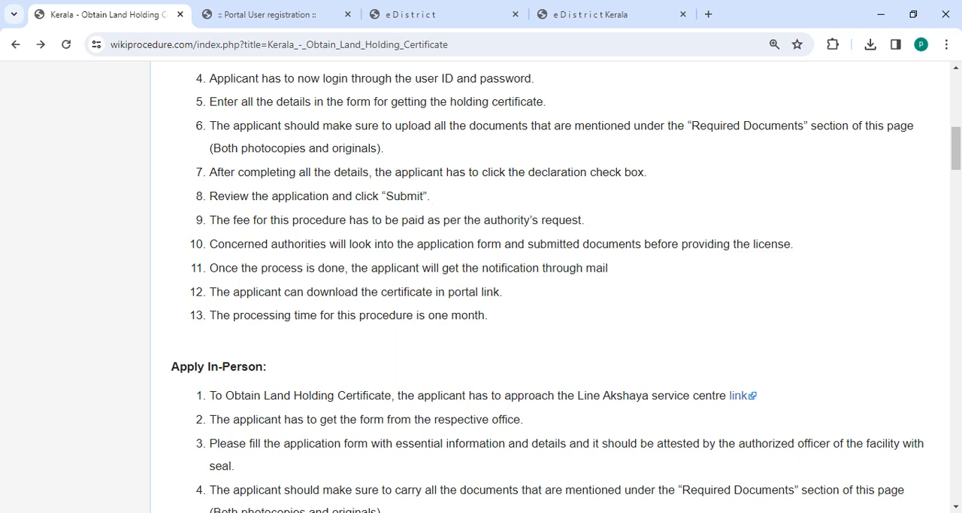
pyautogui.moveTo(374, 267)
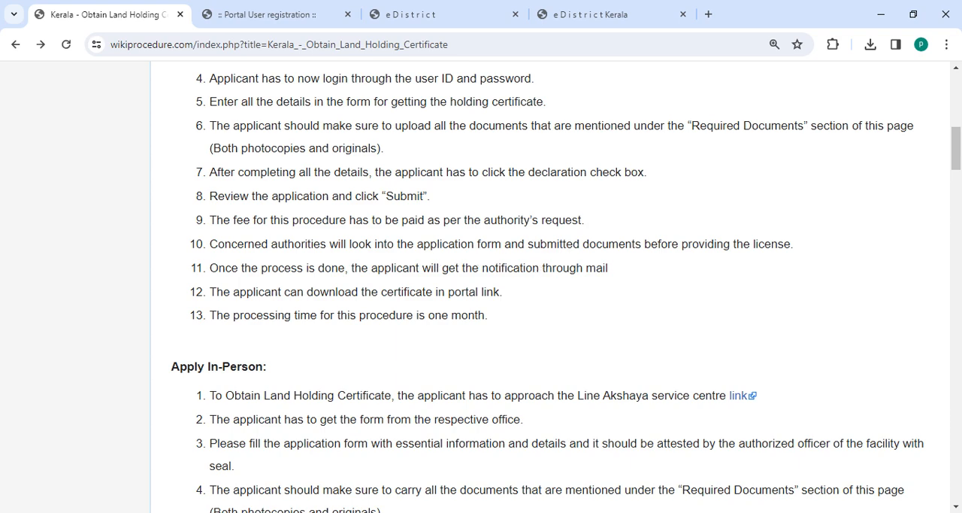
pyautogui.moveTo(695, 265)
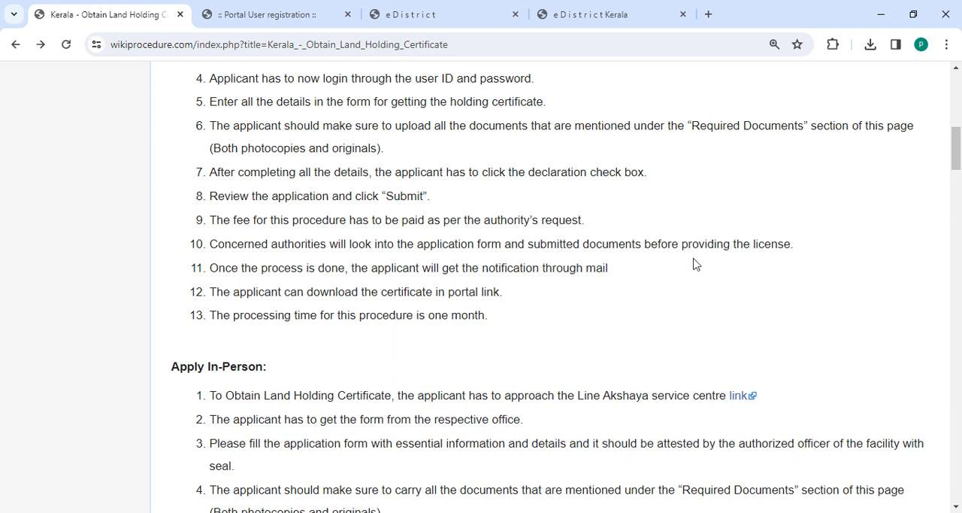
pyautogui.moveTo(243, 286)
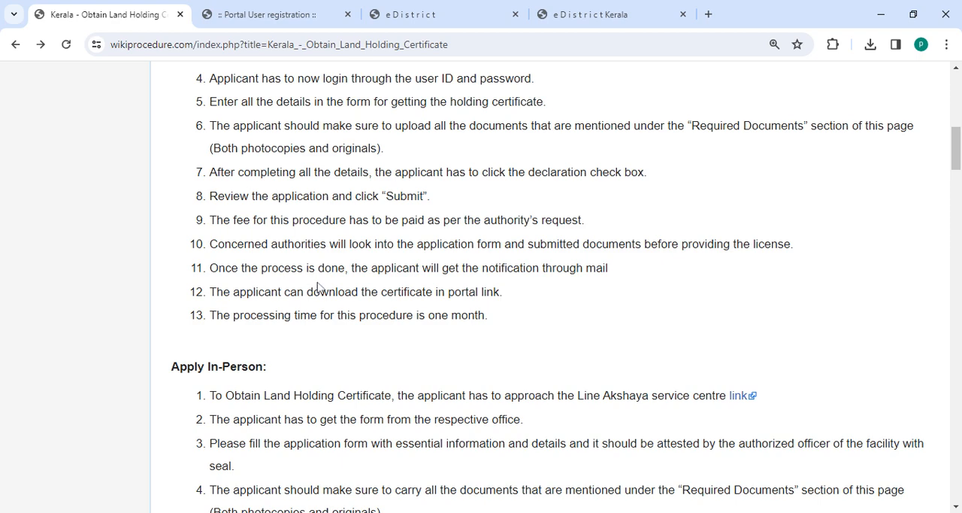
pyautogui.moveTo(502, 292)
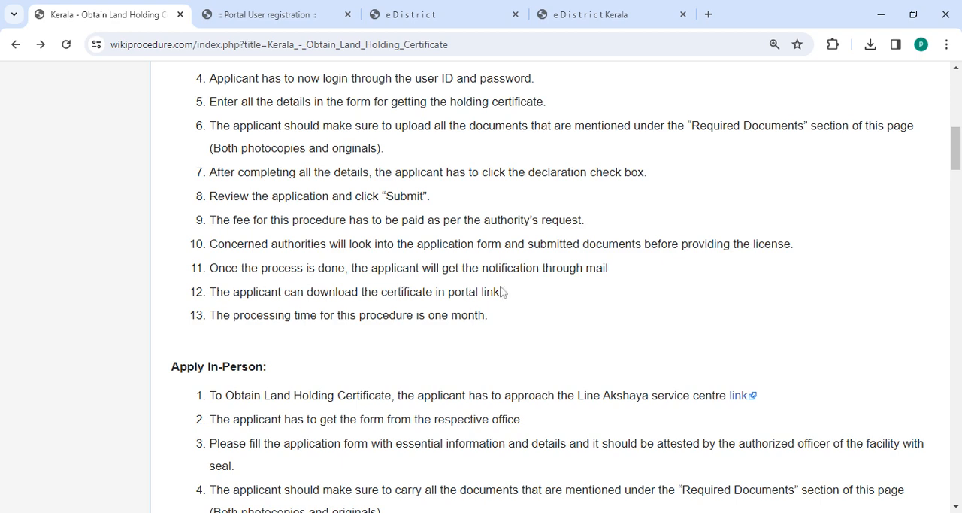
pyautogui.moveTo(614, 288)
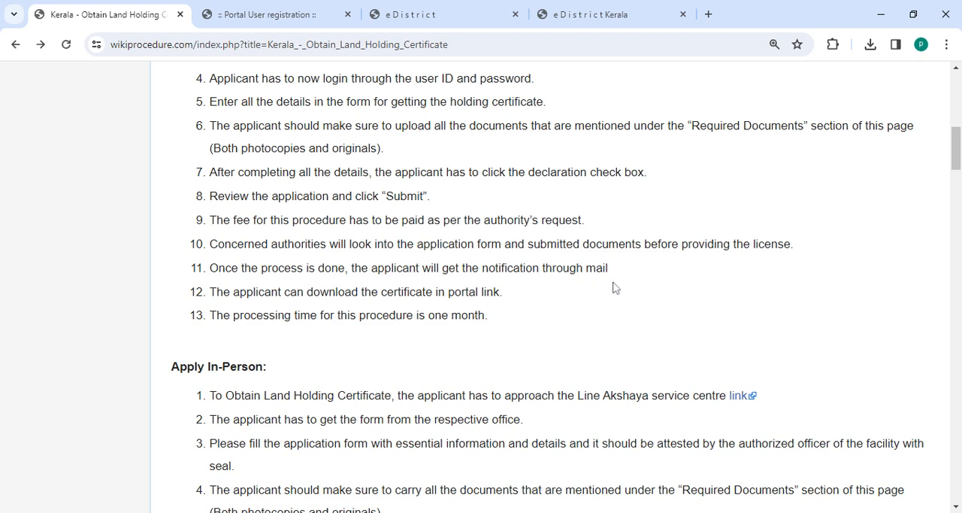
pyautogui.moveTo(315, 305)
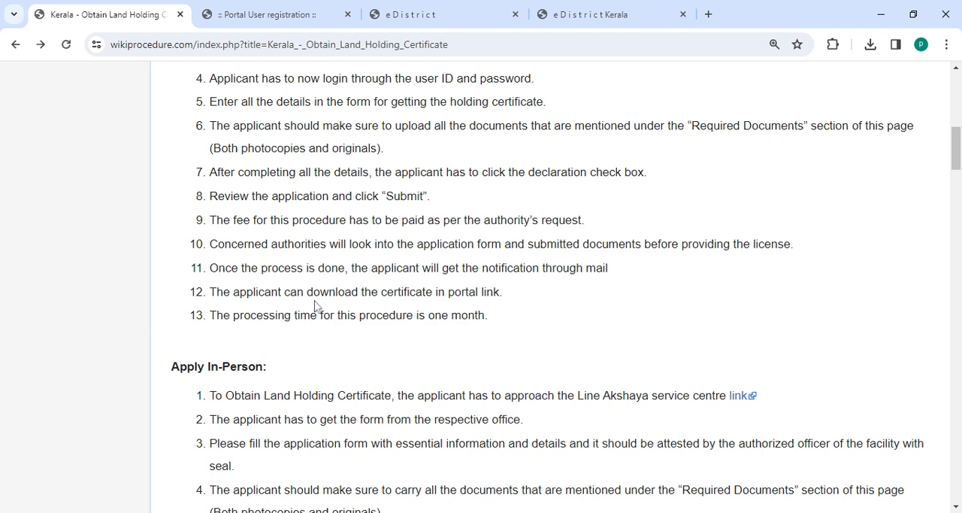
pyautogui.moveTo(486, 310)
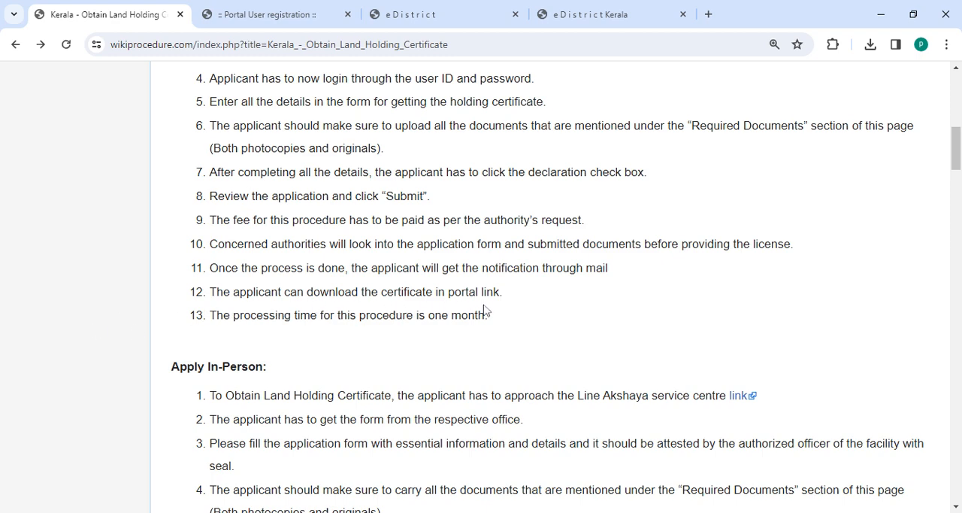
# Scroll past Required Documents, Office Locations and Eligibility to the Fees: Rs.12, Rs.20, Rs.28.
pyautogui.scroll(-3)
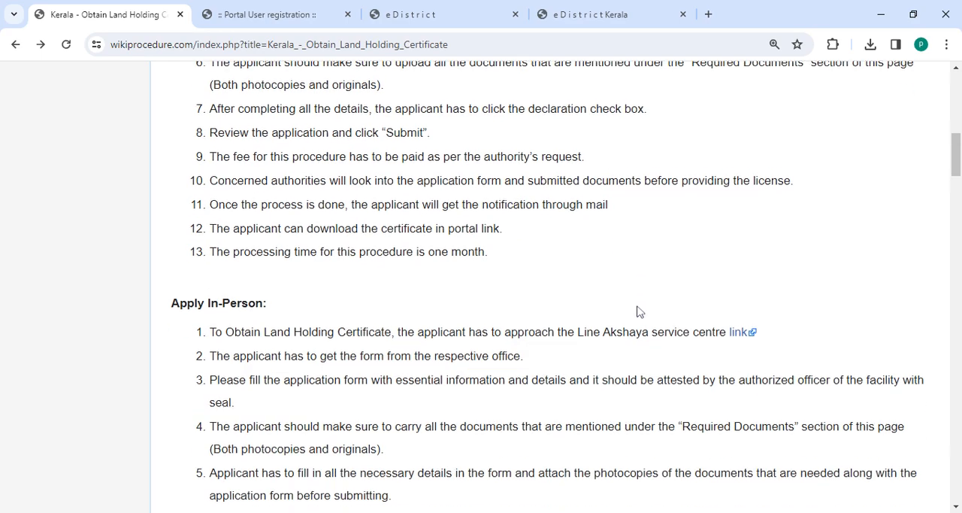
pyautogui.scroll(-3)
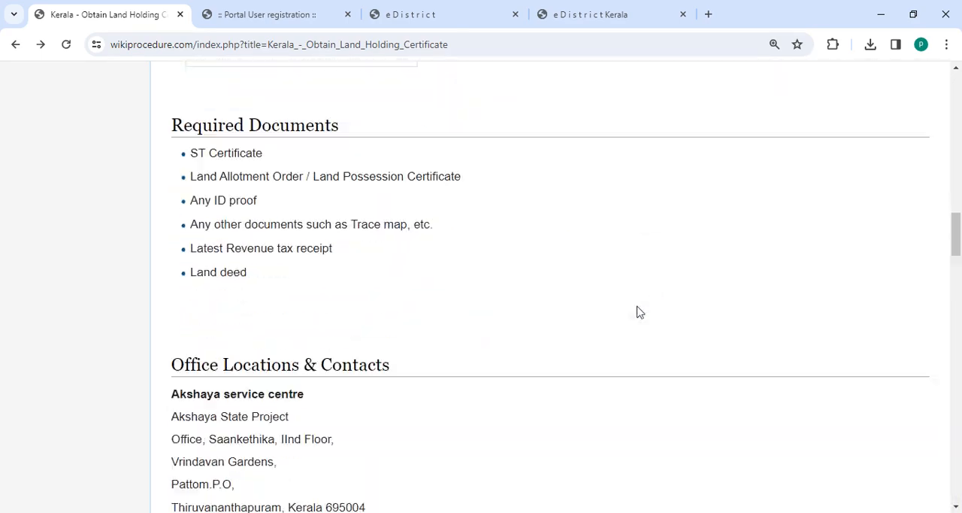
pyautogui.scroll(-3)
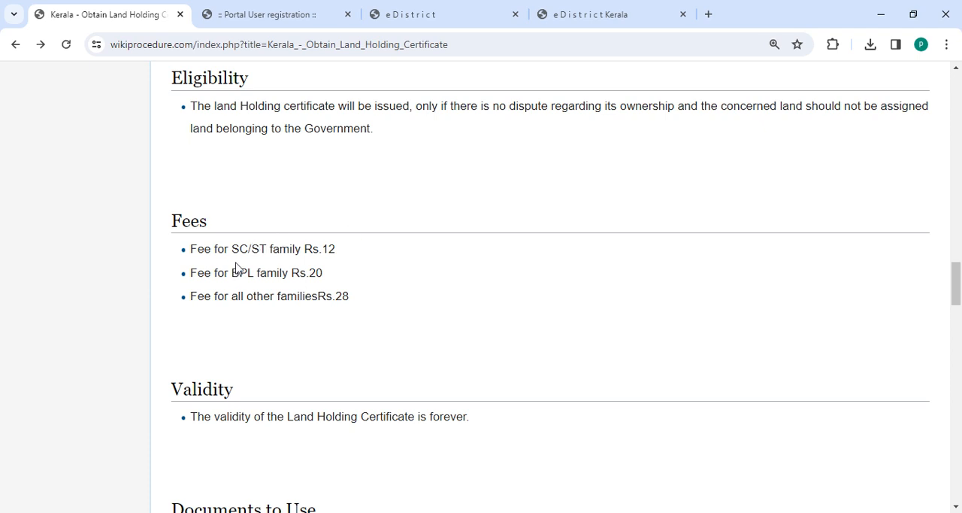
pyautogui.moveTo(308, 271)
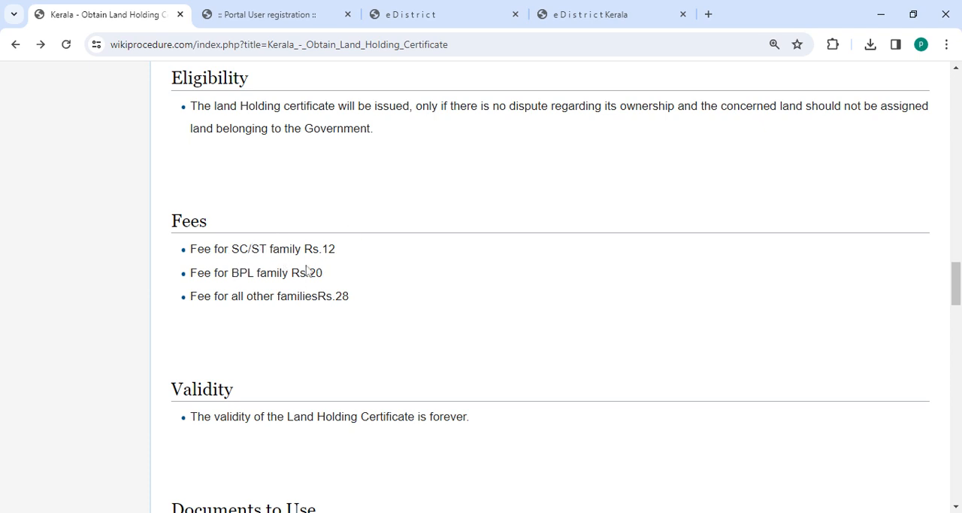
pyautogui.moveTo(323, 293)
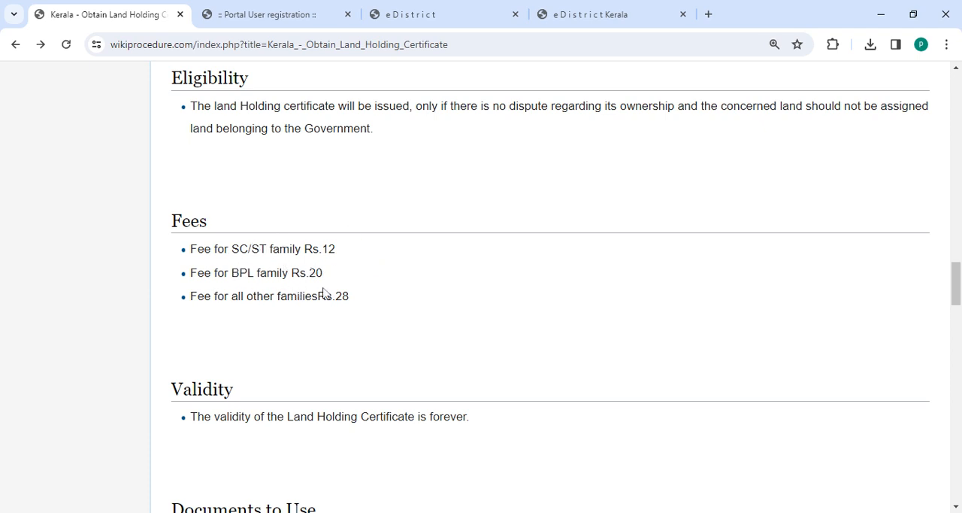
pyautogui.moveTo(207, 321)
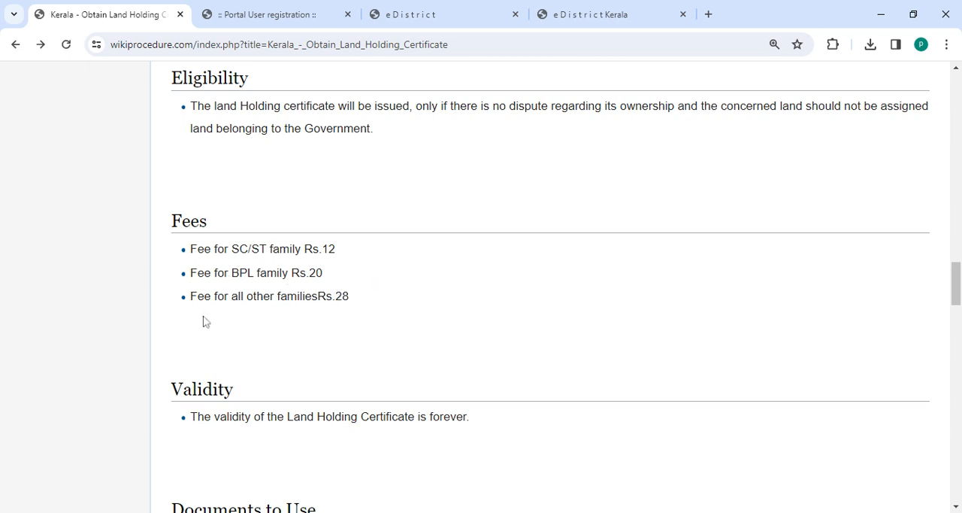
pyautogui.moveTo(338, 314)
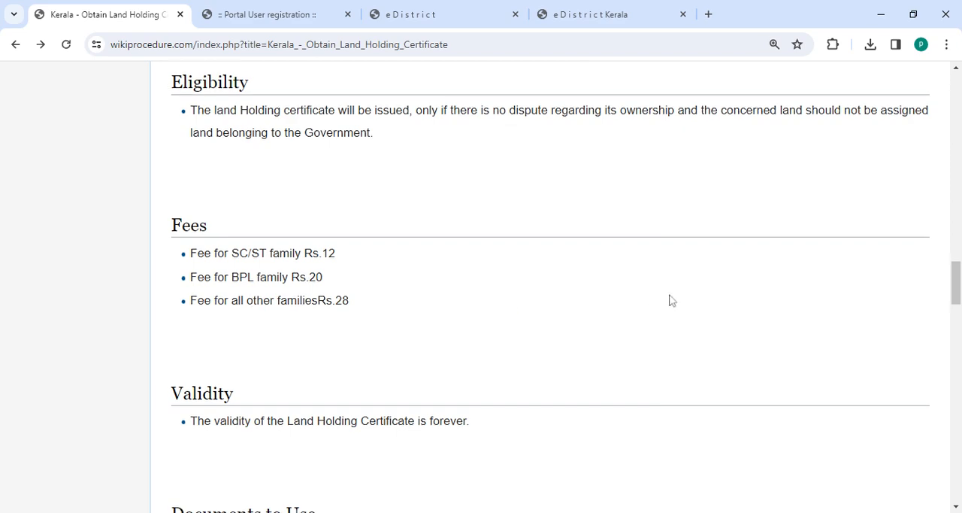
# Return to Office Locations & Contacts showing the Akshaya State Project address.
pyautogui.scroll(-3)
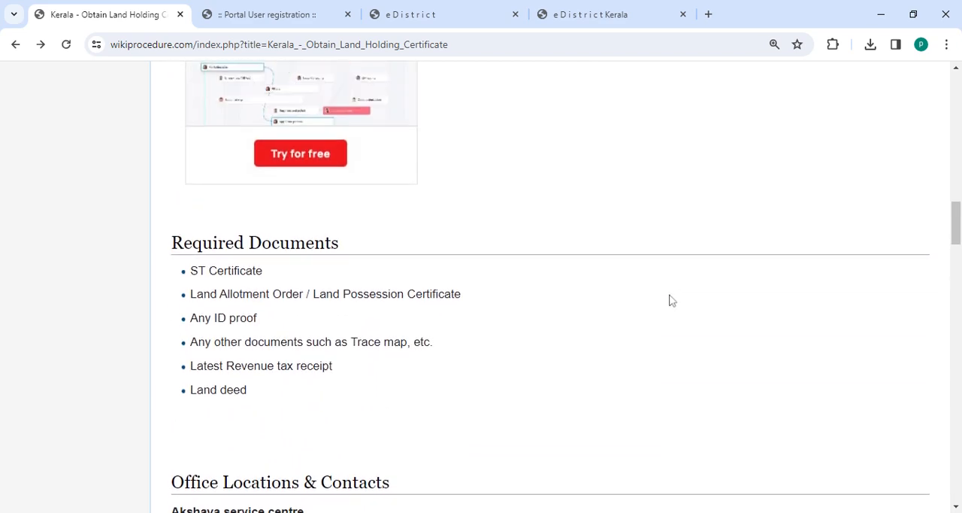
pyautogui.scroll(-3)
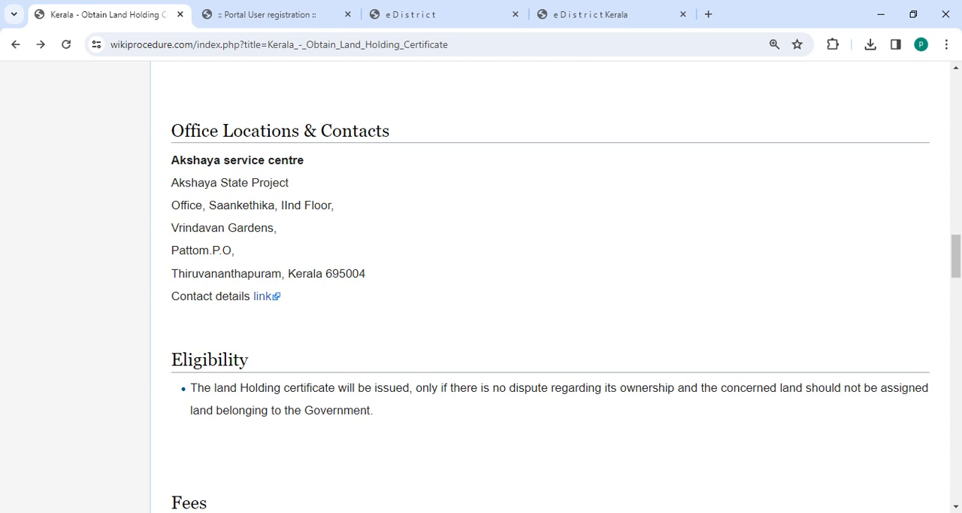
pyautogui.moveTo(293, 176)
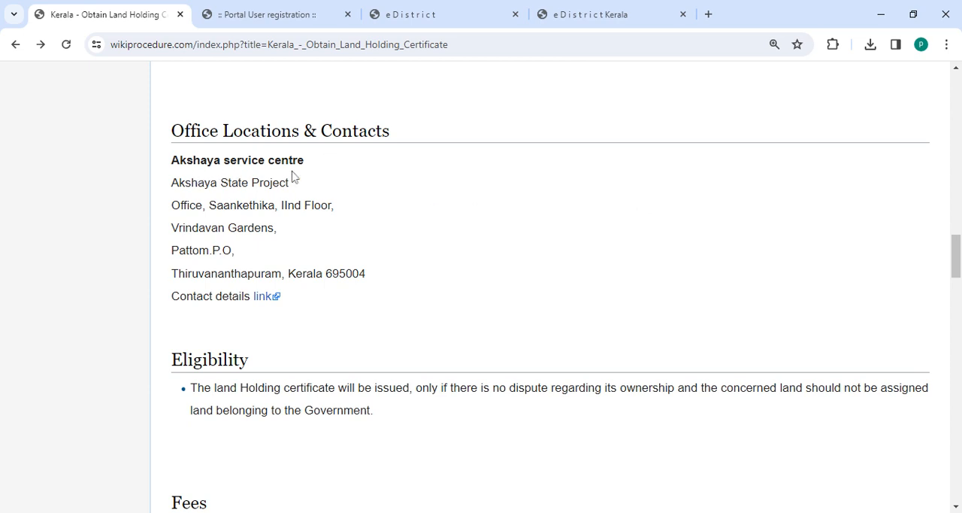
pyautogui.moveTo(263, 296)
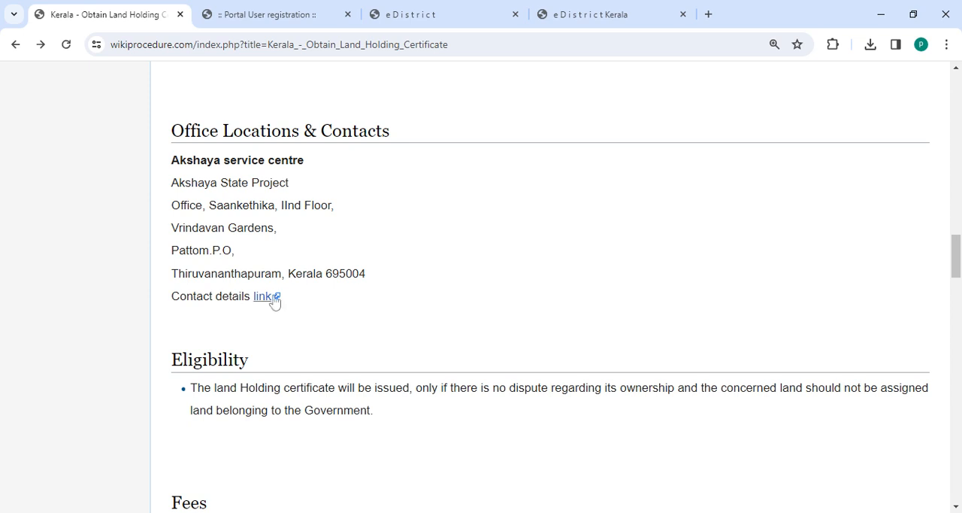
pyautogui.moveTo(270, 302)
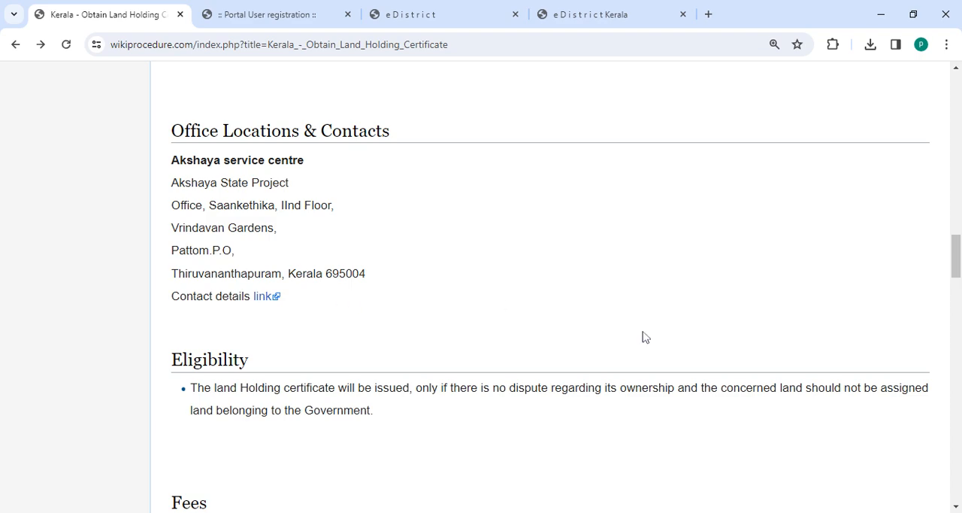
# Scroll through Validity, Documents to Use, Required Information and External Links to the footer.
pyautogui.scroll(-3)
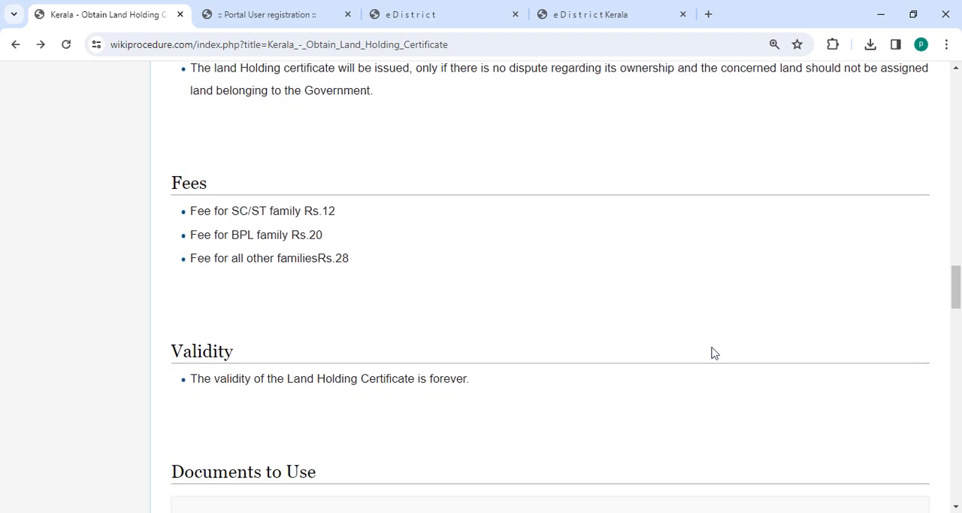
pyautogui.scroll(-3)
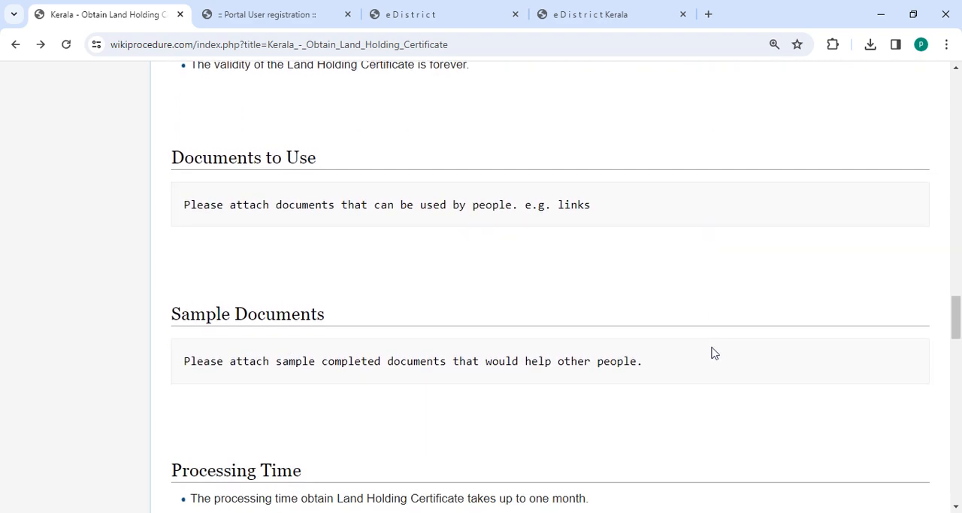
pyautogui.scroll(-3)
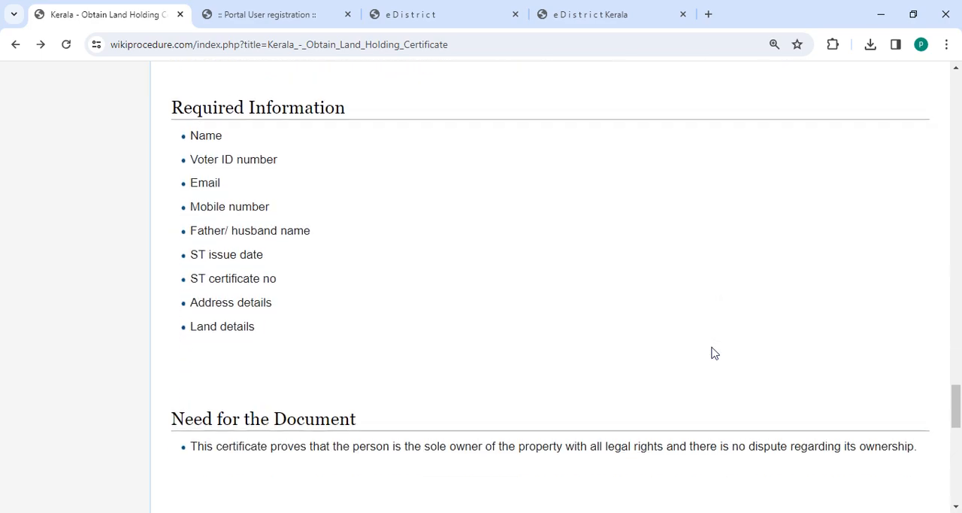
pyautogui.scroll(-3)
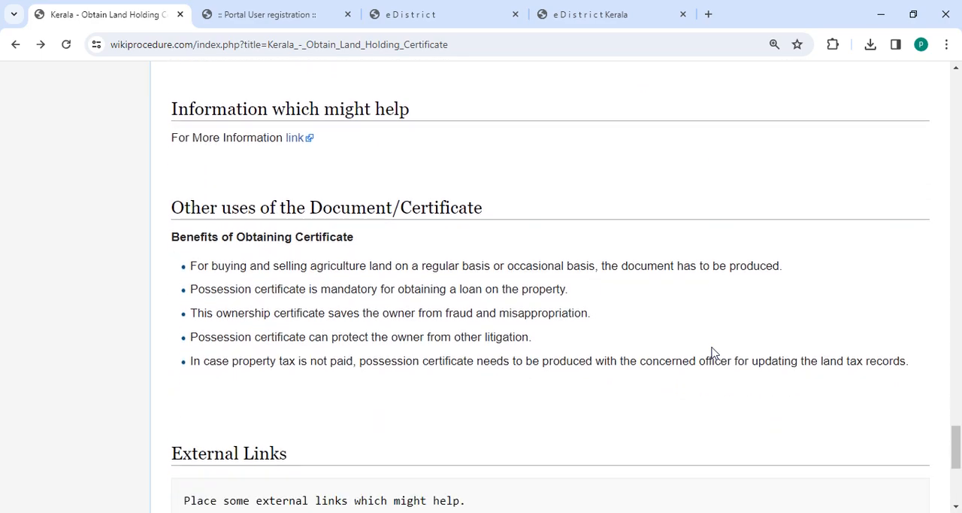
pyautogui.scroll(-3)
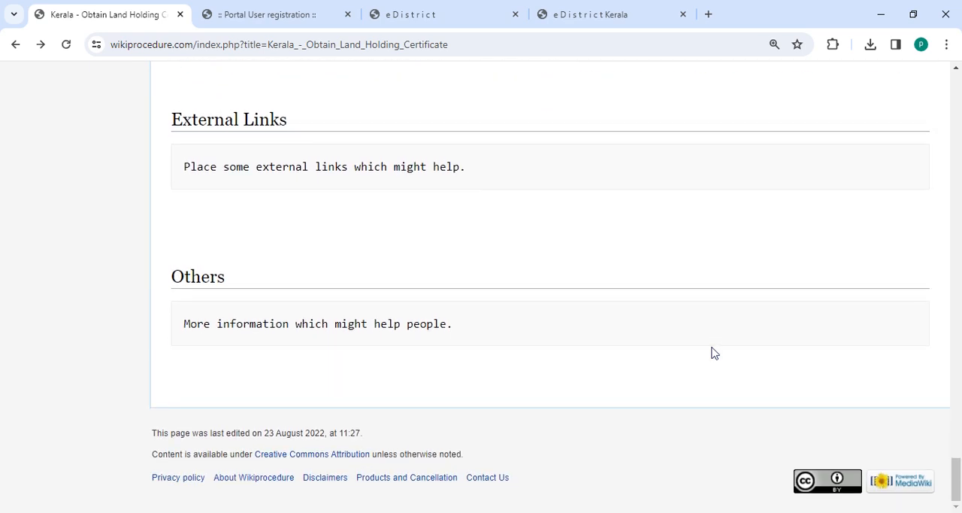